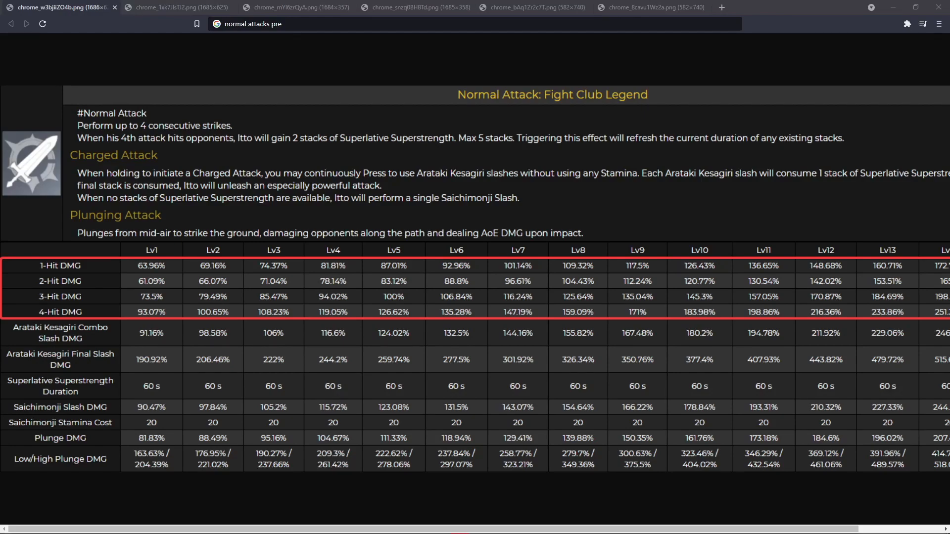
- Compare both weapon base attack and crit damage tables, then view Itto's post-change burst table
click(169, 7)
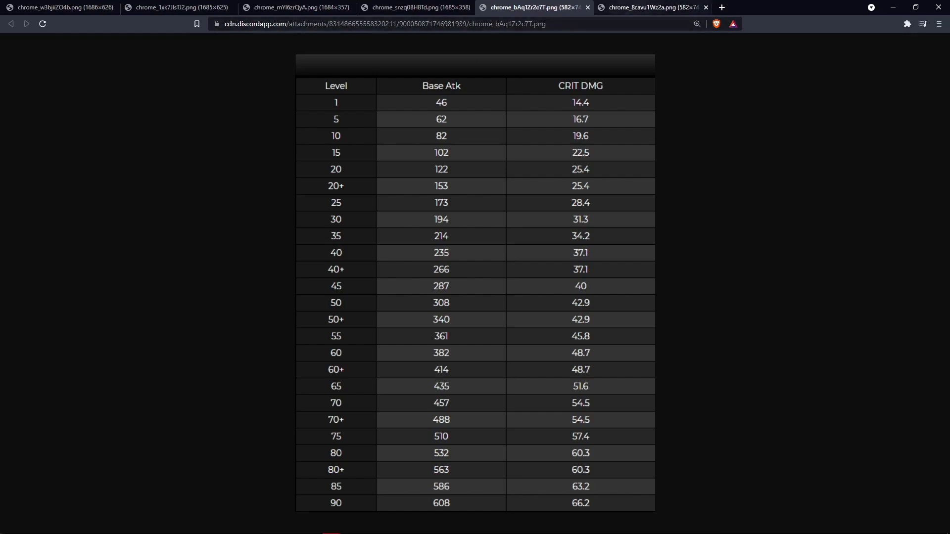
click(649, 7)
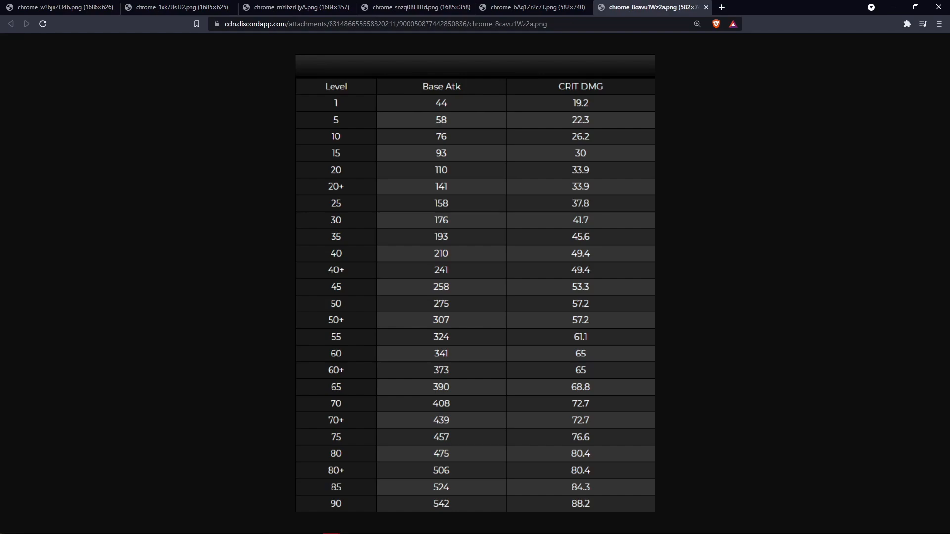
click(417, 6)
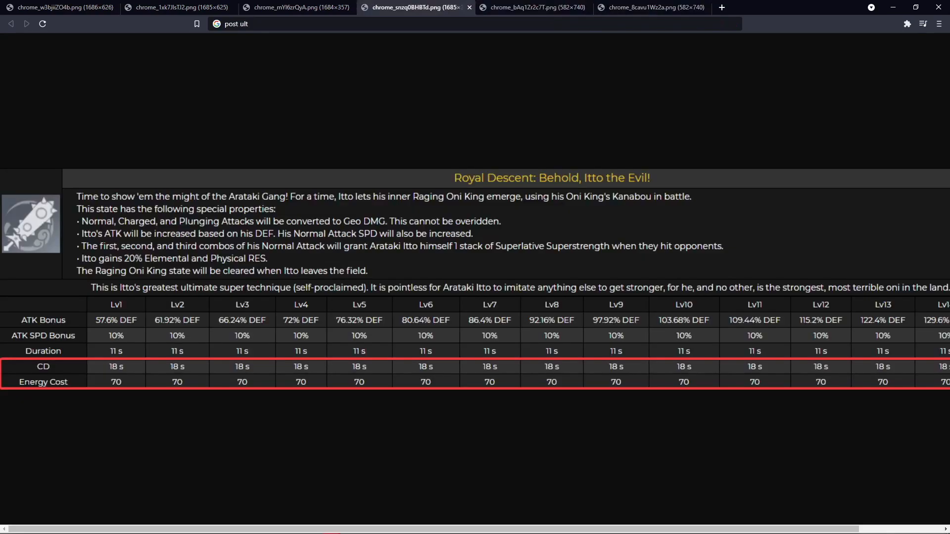
click(297, 7)
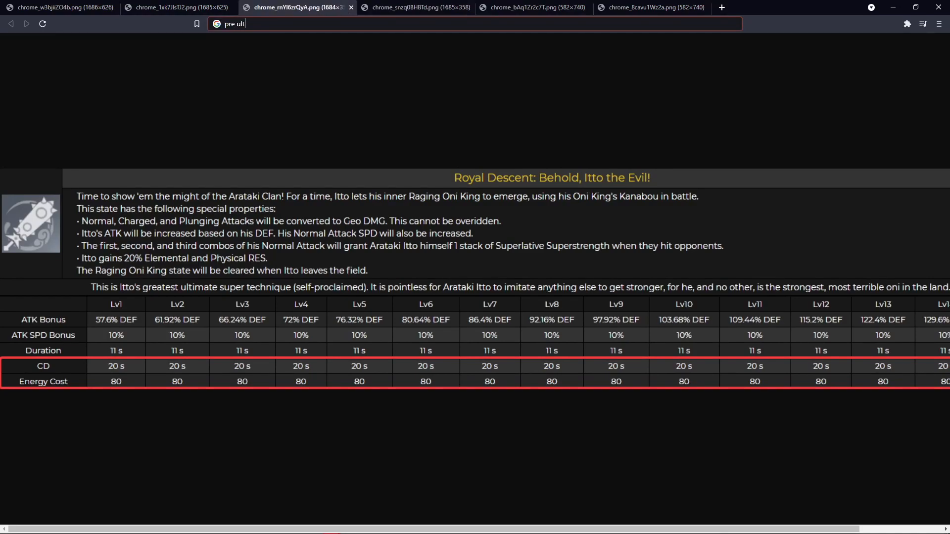
click(416, 7)
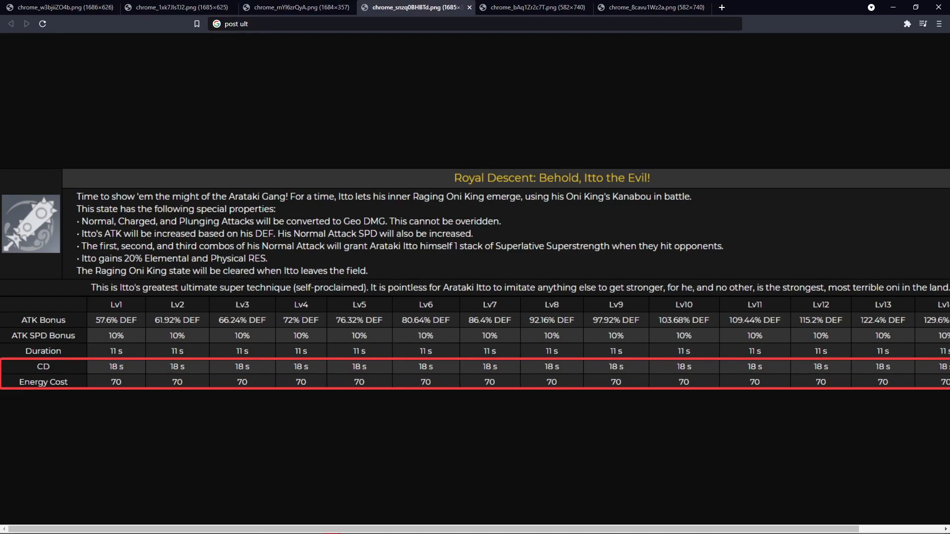